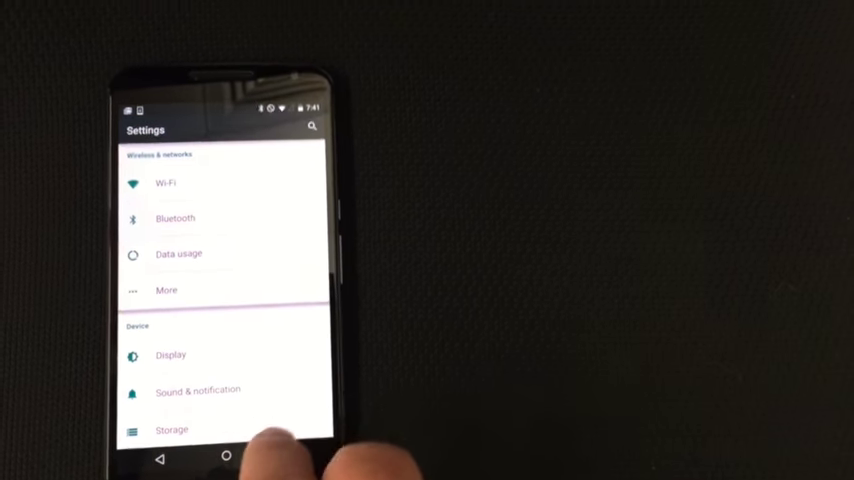
Scroll the main Settings list down to the System section showing Accessibility
scroll("down", 3)
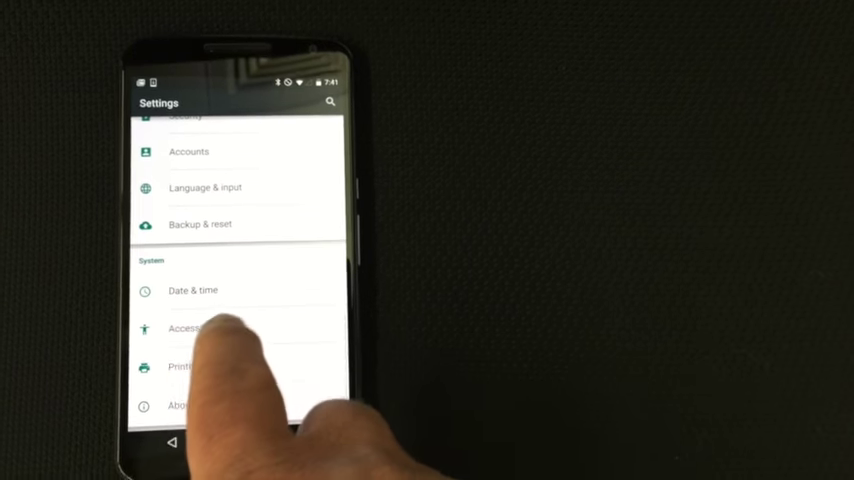
Go into Accessibility and reach the Accessibility shortcut page, currently set to Off
left_click(188, 328)
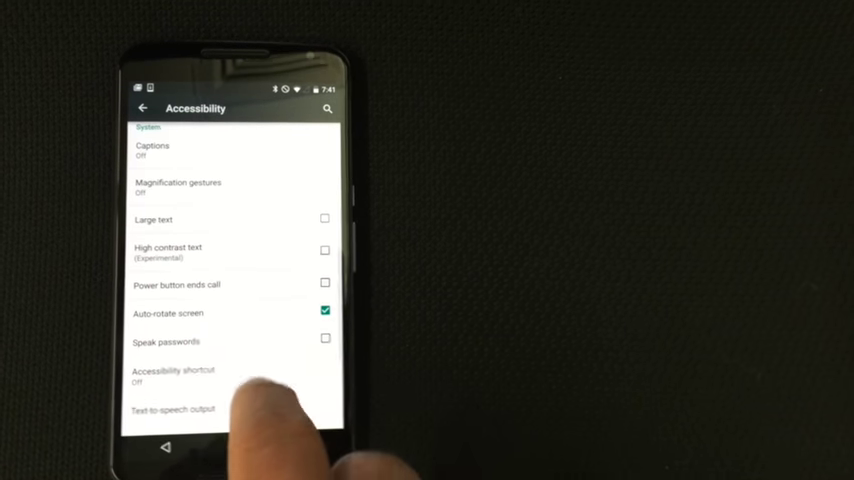
scroll("down", 3)
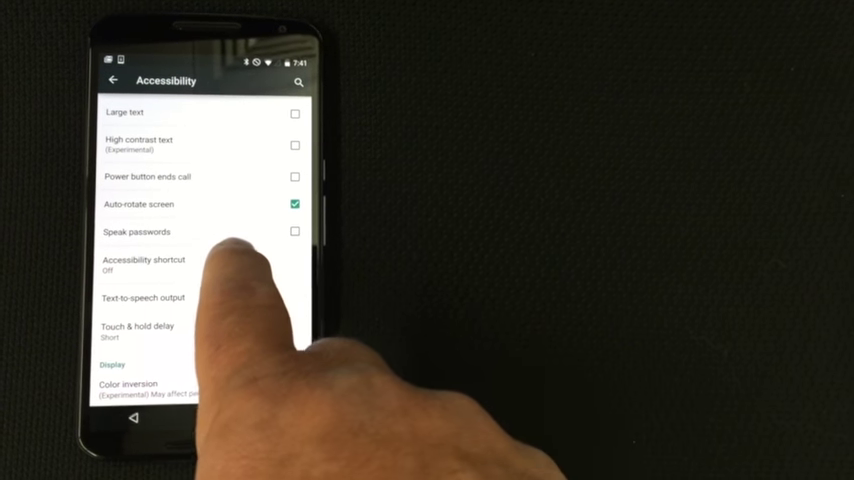
left_click(144, 264)
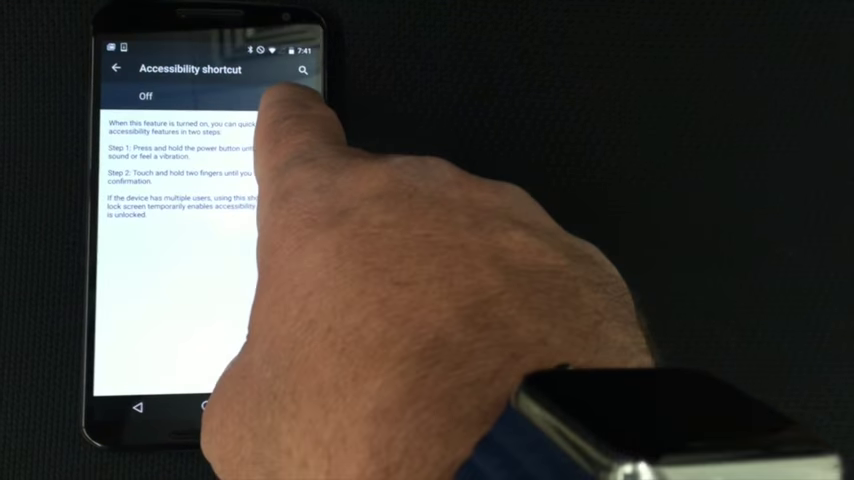